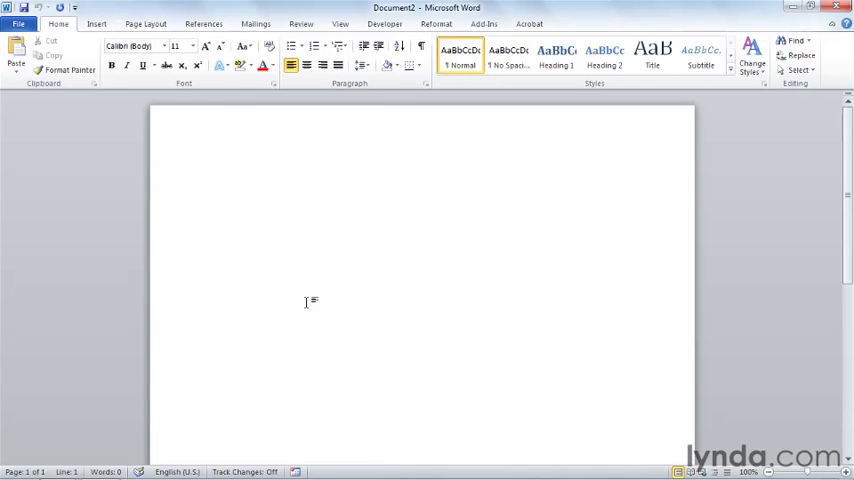
Type the formula =rand(5,6) on the first line of the blank document.
click(215, 176)
text(=)
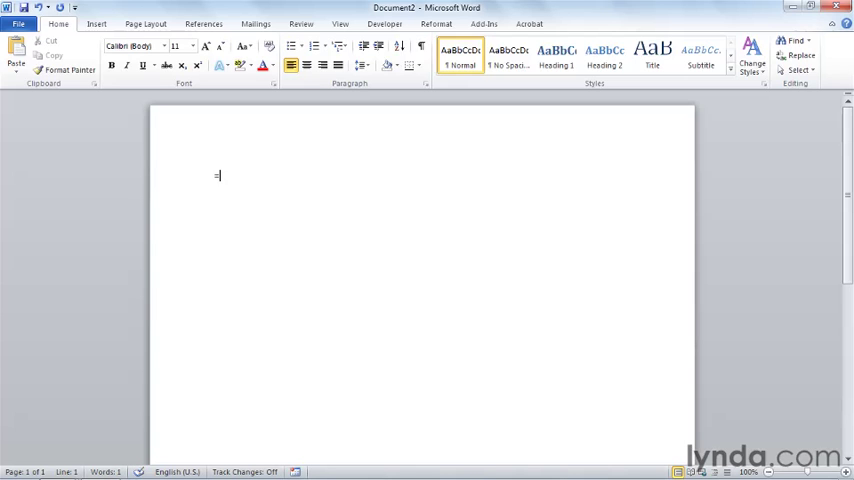
text(rand)
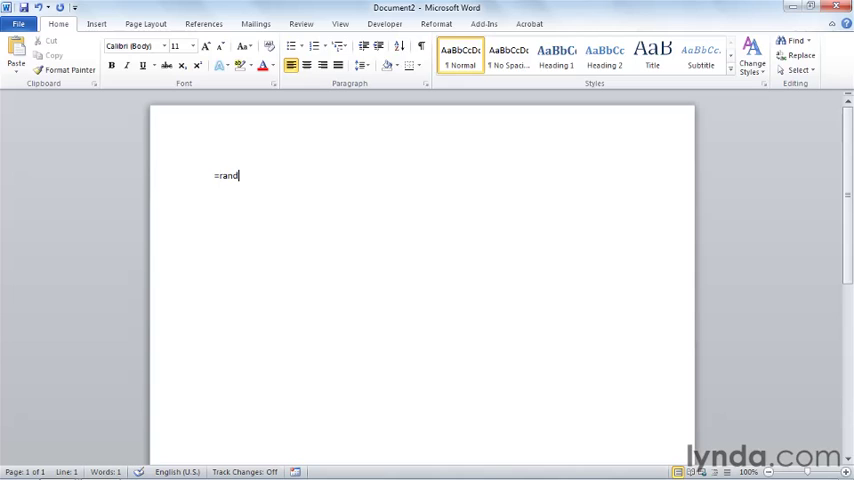
text(()
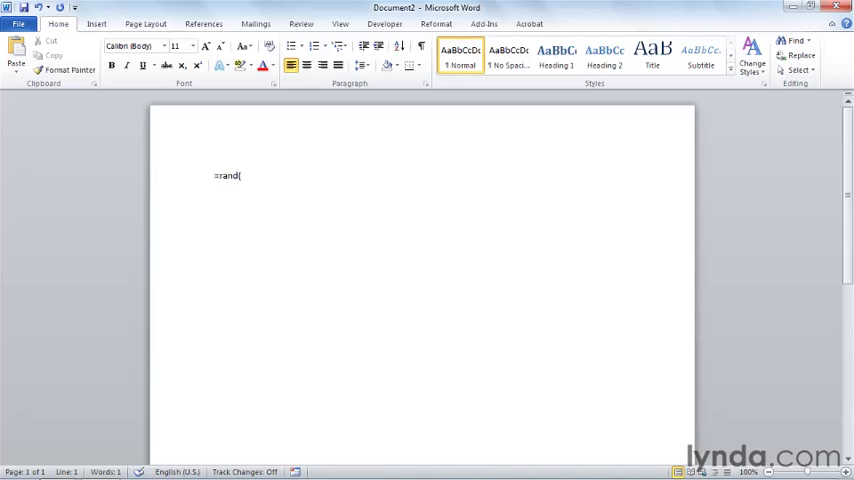
text(5)
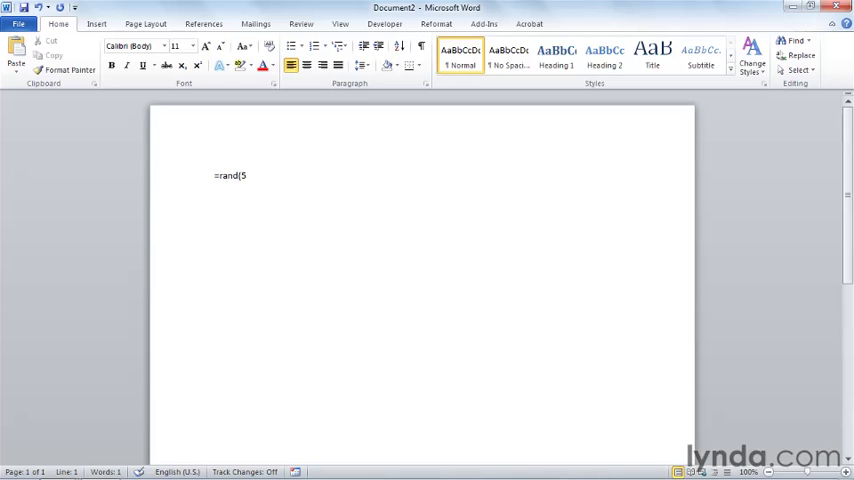
text(,)
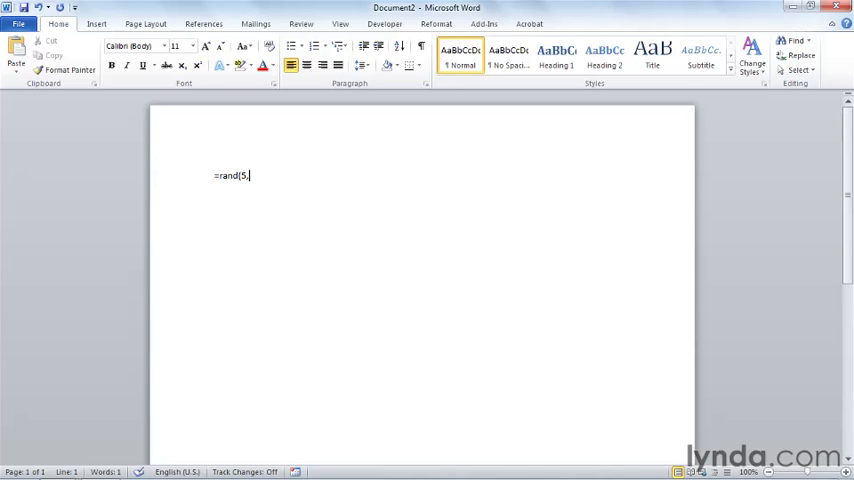
text(6)
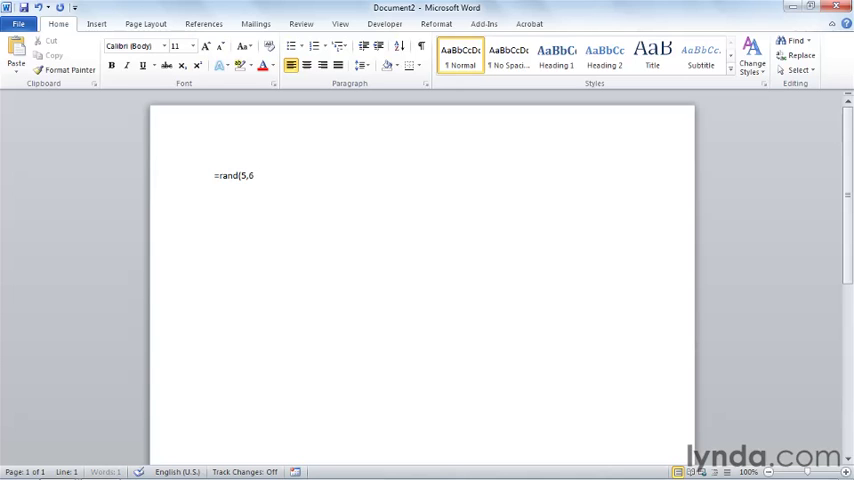
text())
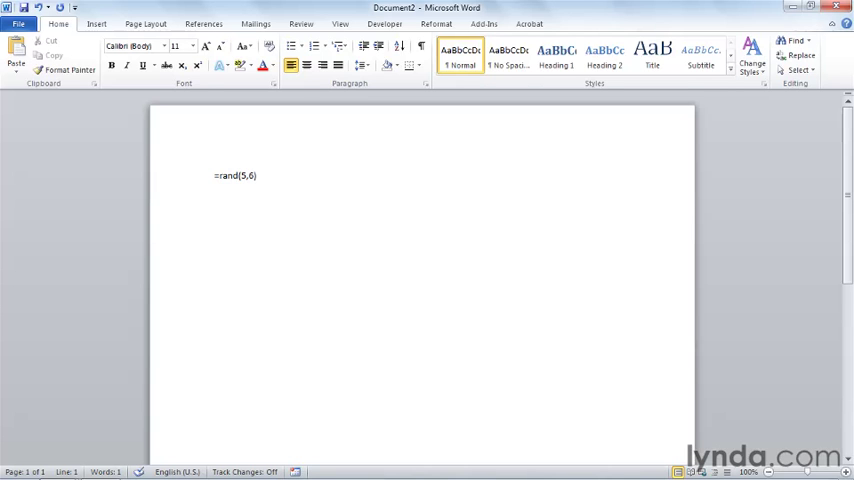
Expand =rand(5,6) into five filler paragraphs, then select the first paragraph and a sentence.
key(Enter)
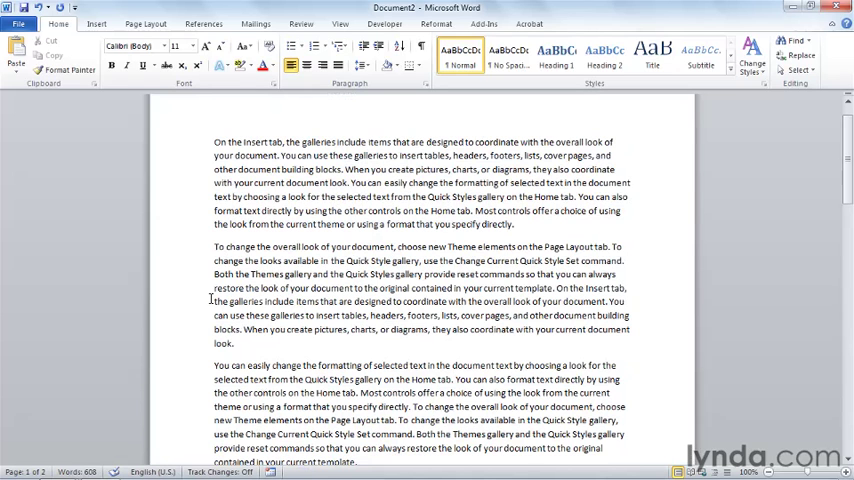
drag(213, 141, 517, 224)
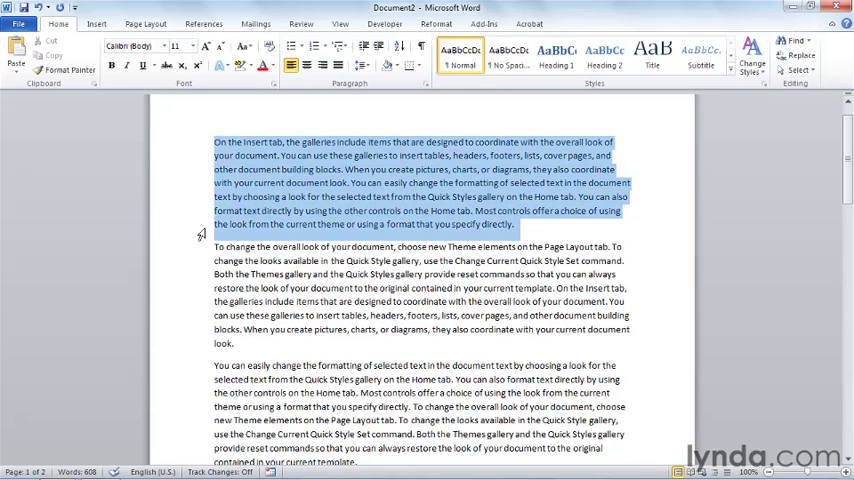
click(604, 55)
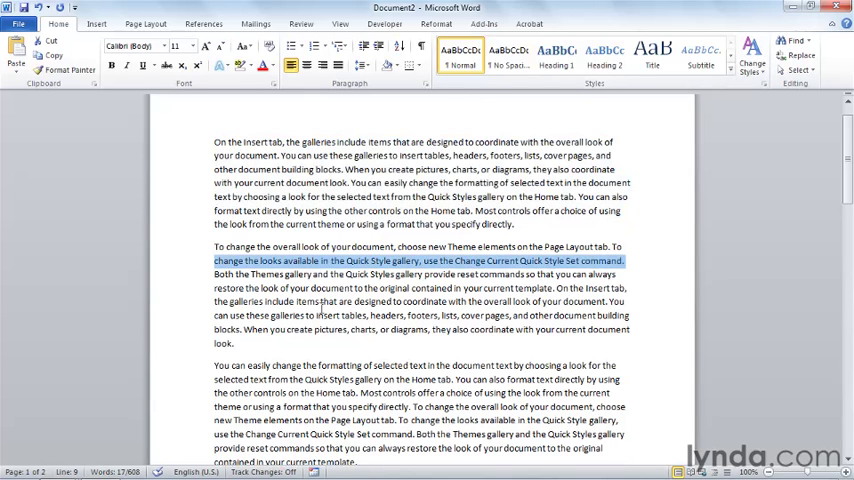
mouse_move(193, 174)
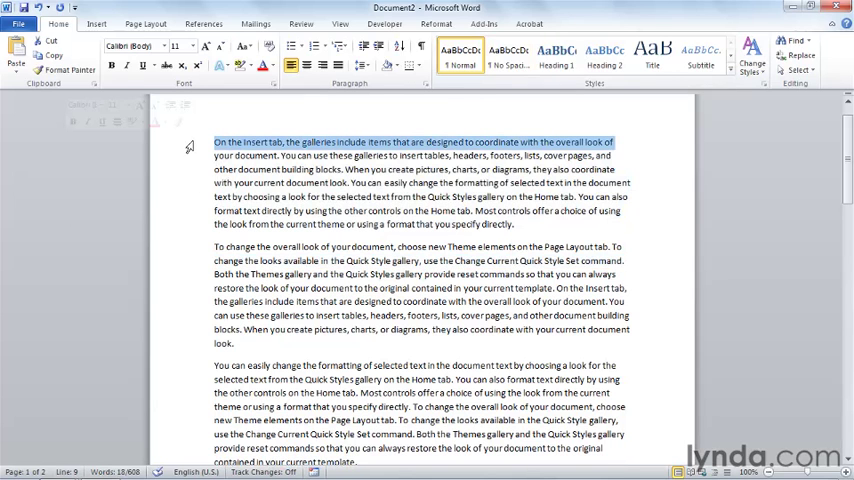
Undo the generated text back to =rand(5,6) and replace it with =lorem(5,6).
text(=rand(5,6))
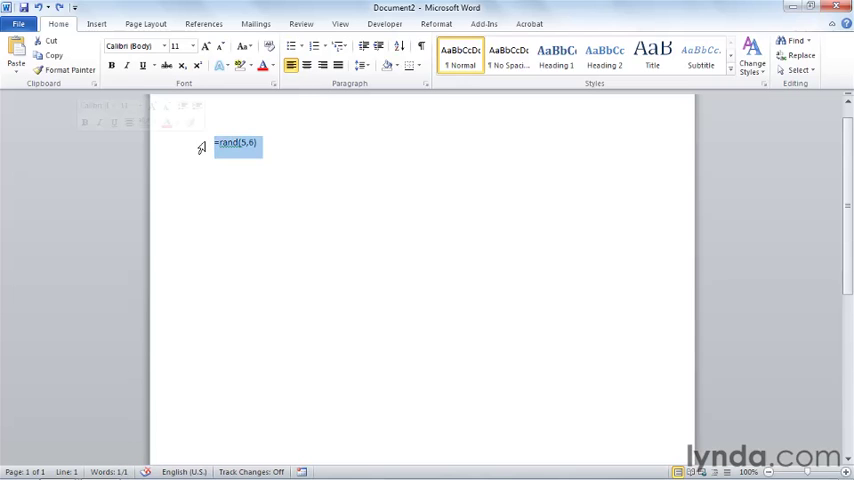
text(=lorem)
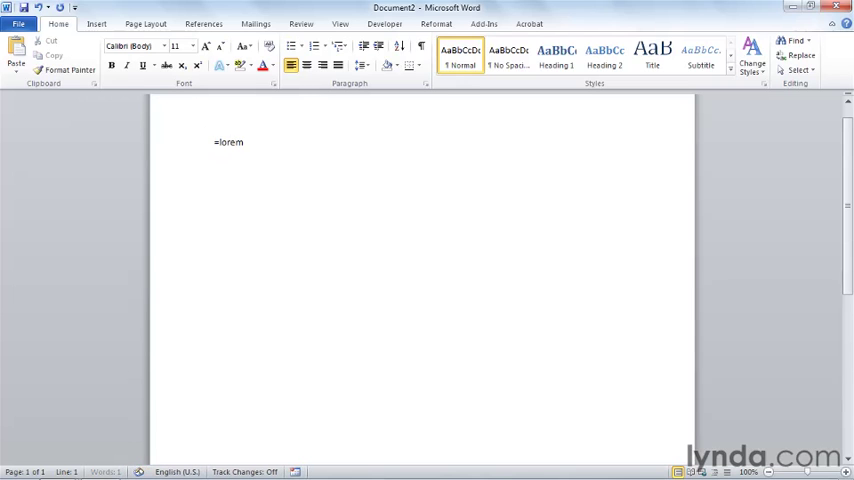
text((5,)
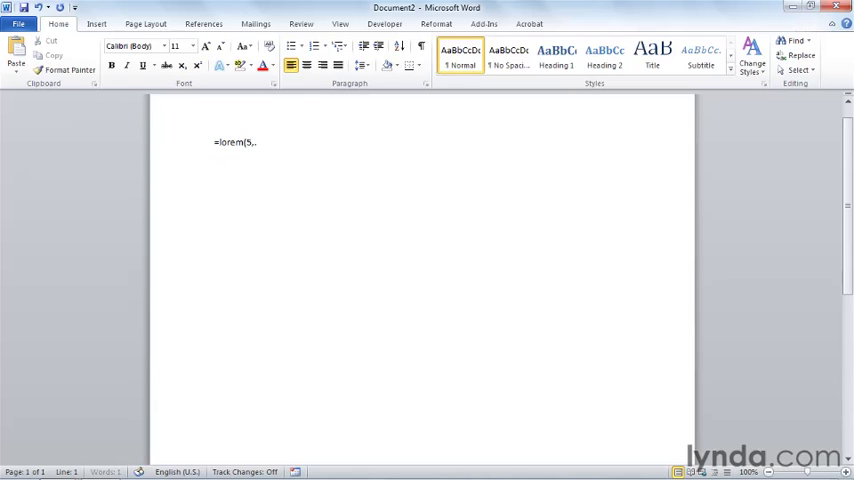
text(6))
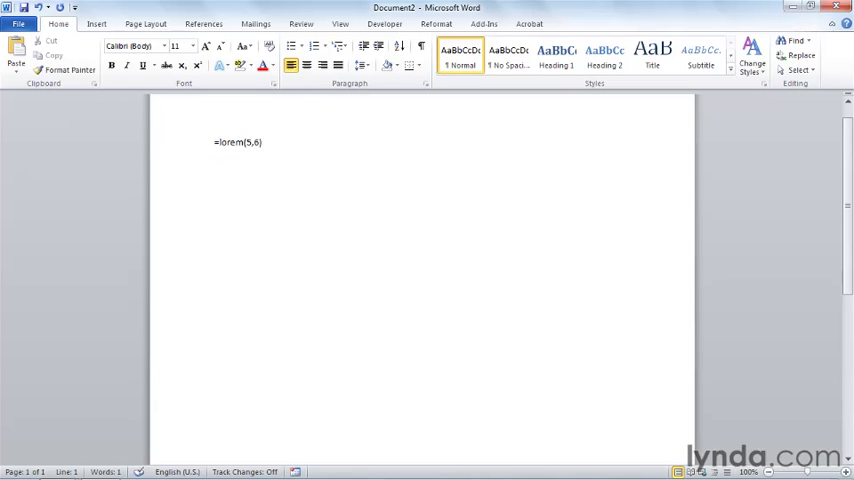
Generate lorem ipsum paragraphs and make the first paragraph a Heading 2.
key(Enter)
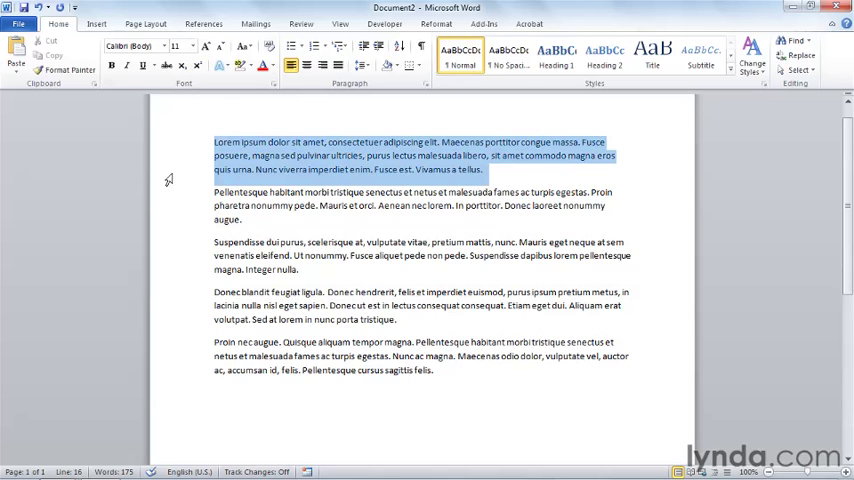
click(606, 58)
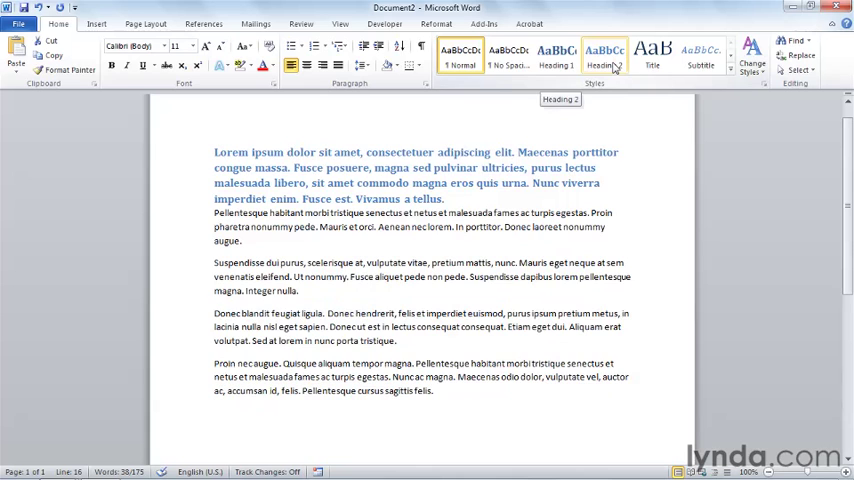
click(557, 60)
text(=rand)
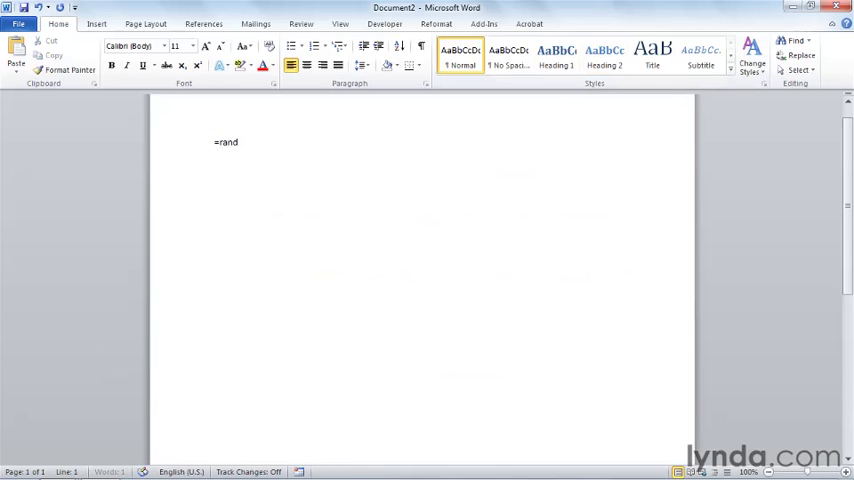
Generate three one-sentence paragraphs with =rand(3,1) and four lorem paragraphs with =lorem(4,2).
text((3,1)
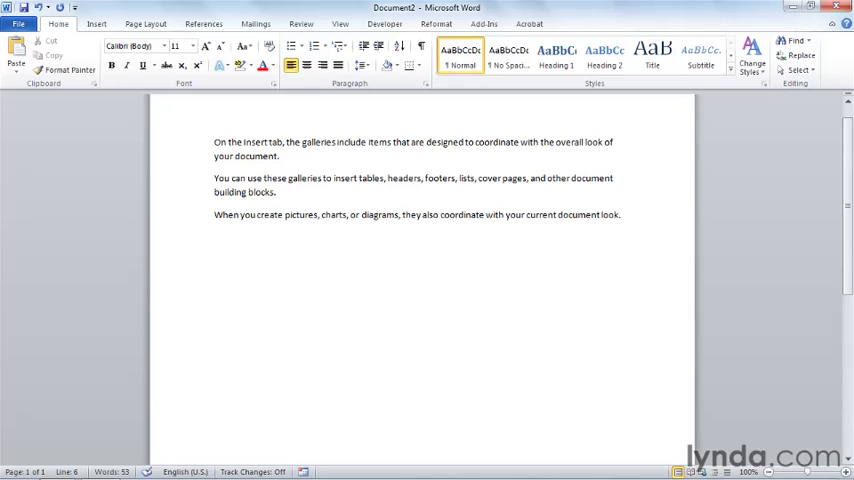
text(=lorem)
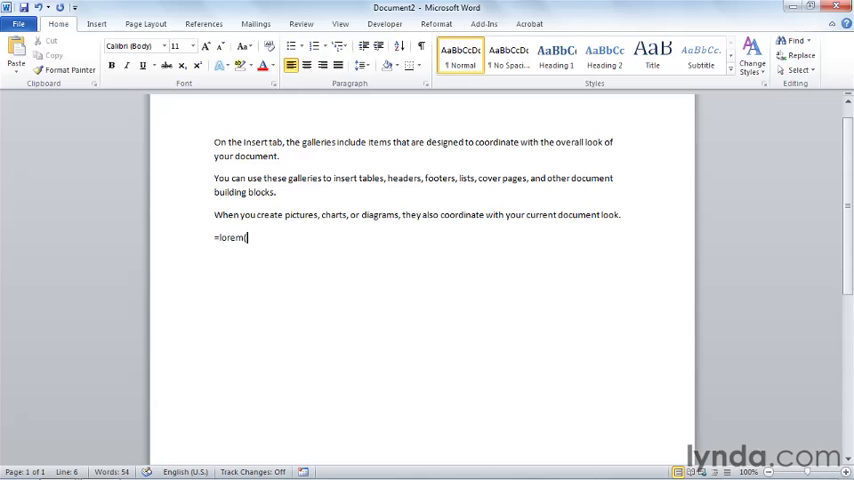
text((4,2)
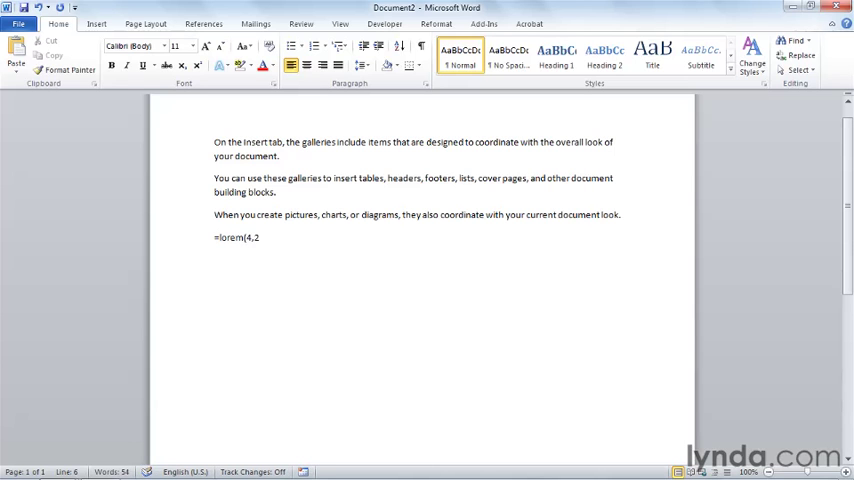
key(Enter)
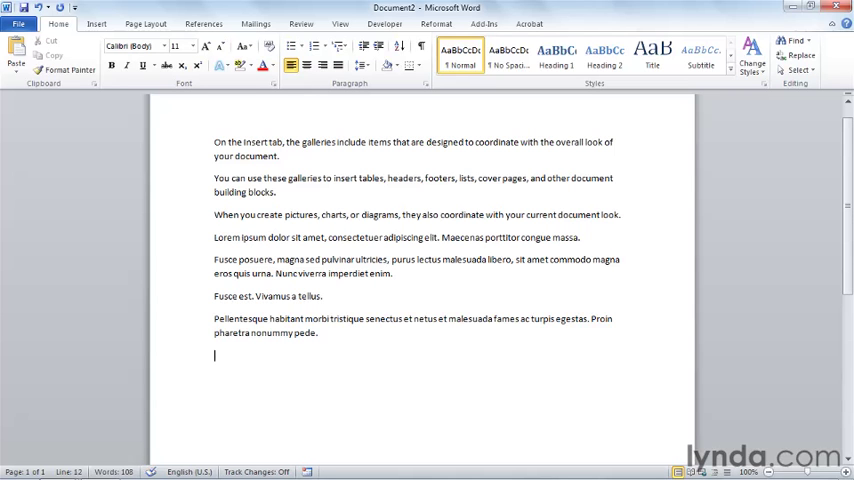